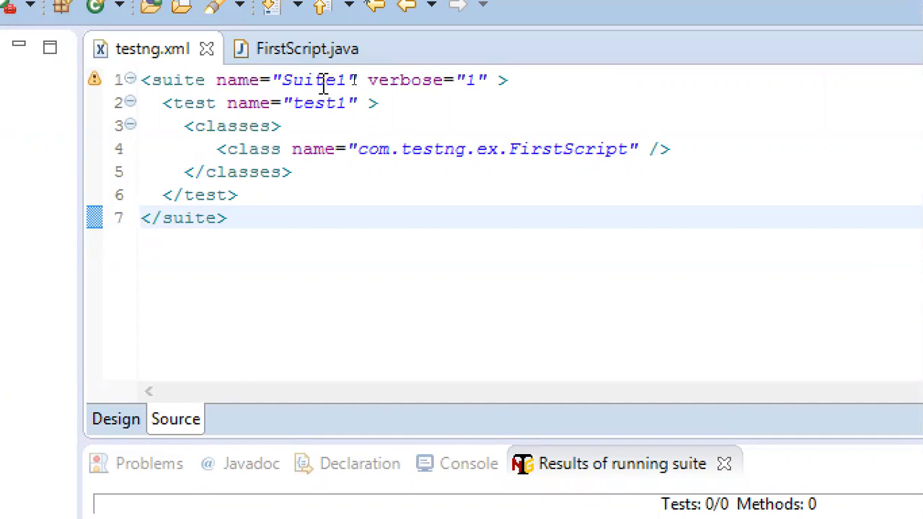
left_click(316, 102)
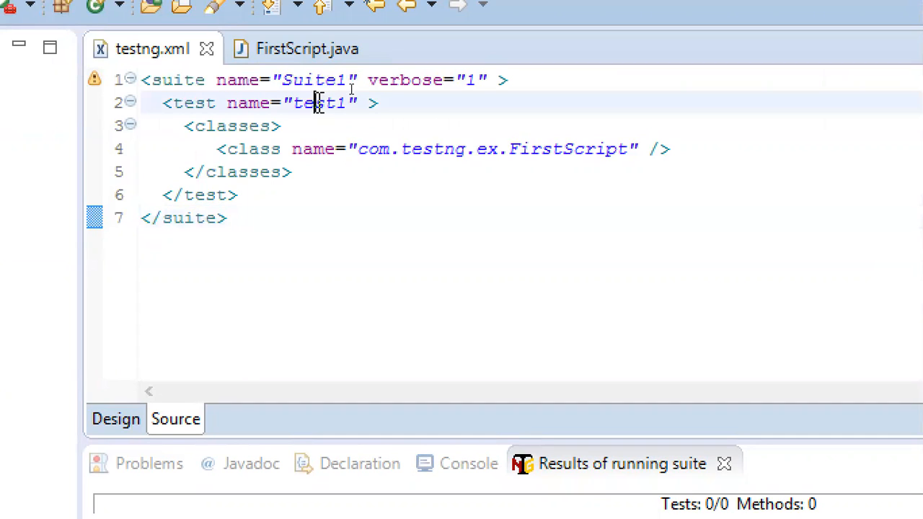
double_click(319, 103)
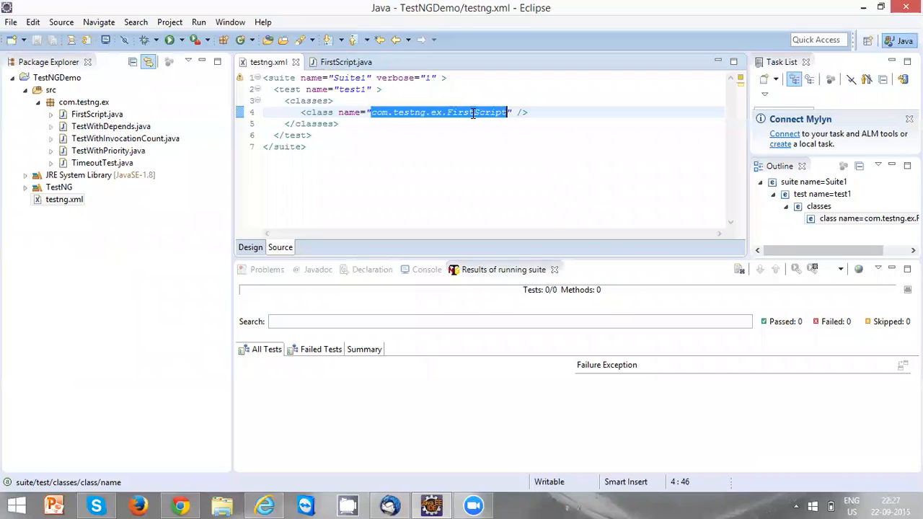
left_click(346, 62)
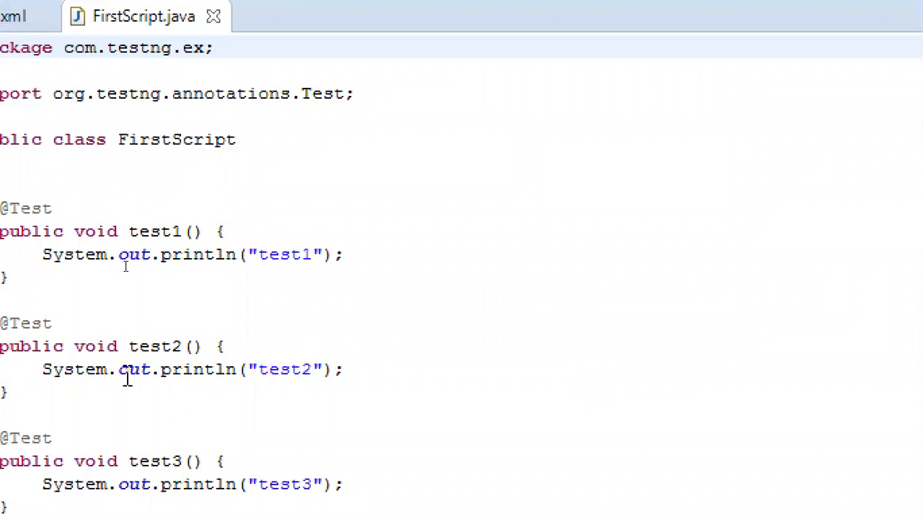
scroll("down", 3)
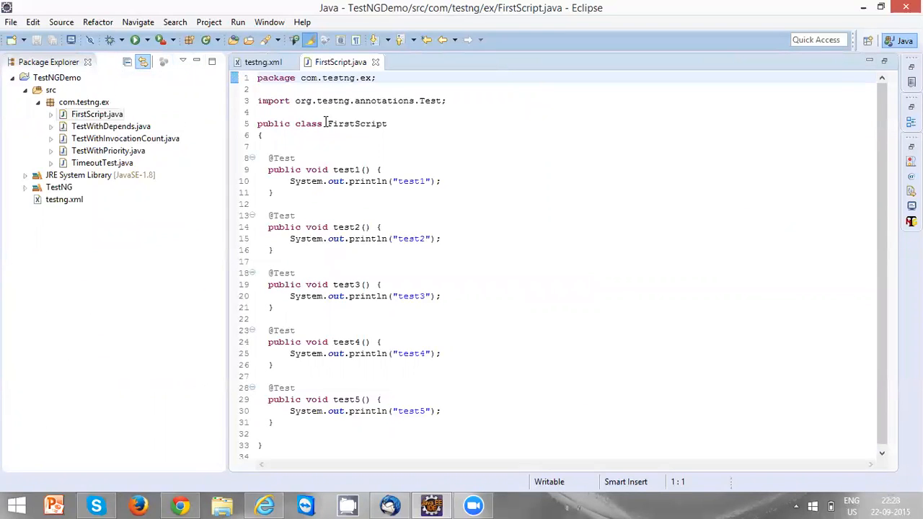
Select testng.xml in Package Explorer and bring up its context actions to run it as a TestNG suite
left_click(63, 199)
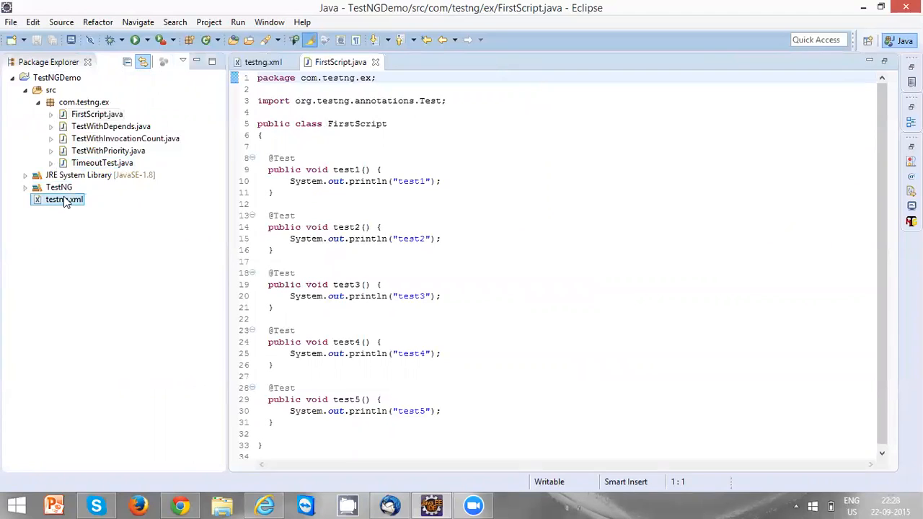
right_click(64, 199)
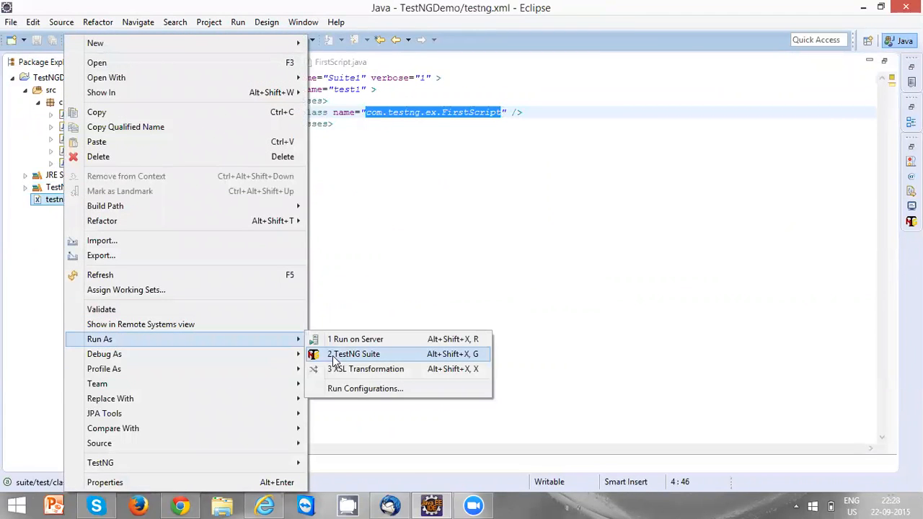
mouse_move(349, 357)
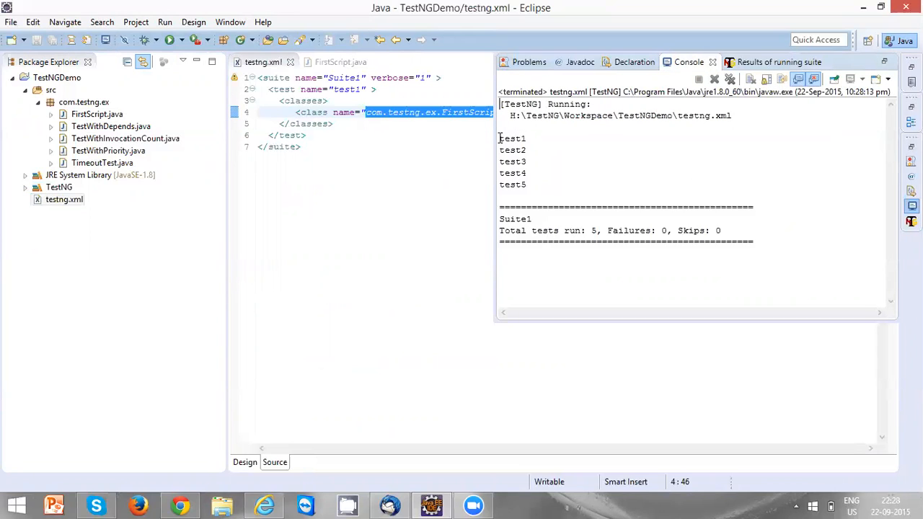
Enlarge the Console view to read test1–test5 output and the 5 run, 0 failures, 0 skips totals
left_click_drag(500, 139, 527, 176)
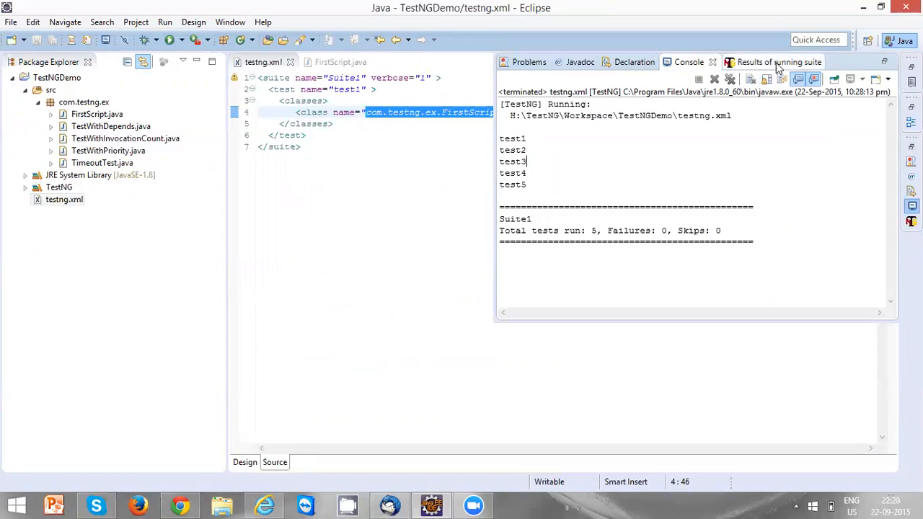
Show the TestNG results tab where Suite1 lists test1 to test5 all passing with run times
left_click(779, 62)
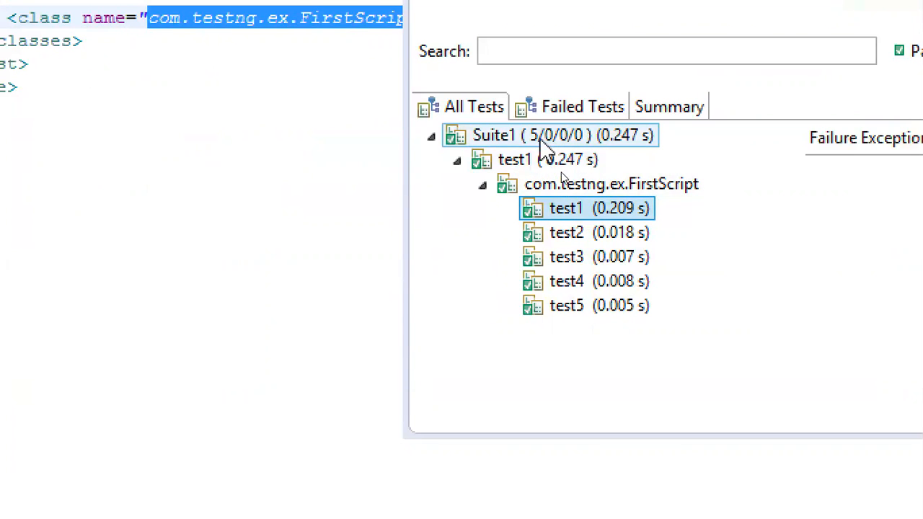
mouse_move(552, 145)
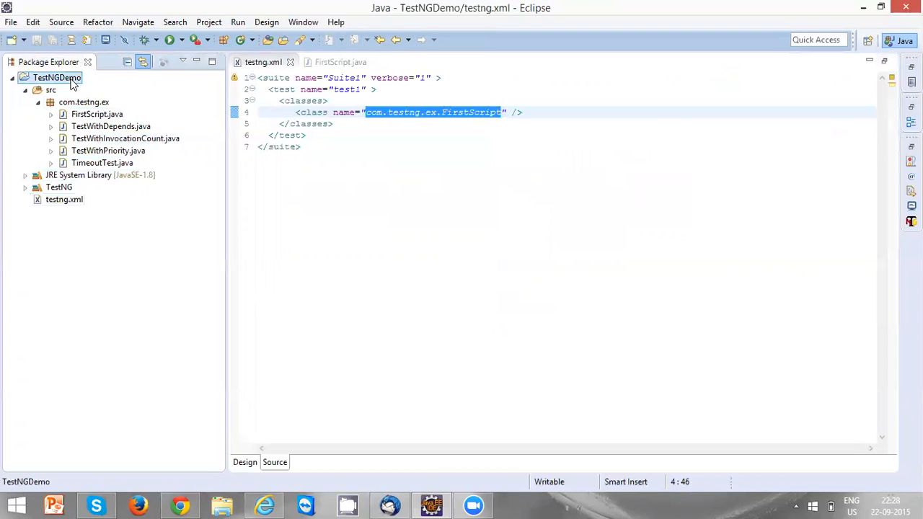
Refresh the TestNGDemo project and expand test-output to reveal index.html and emailable-report.html
right_click(57, 78)
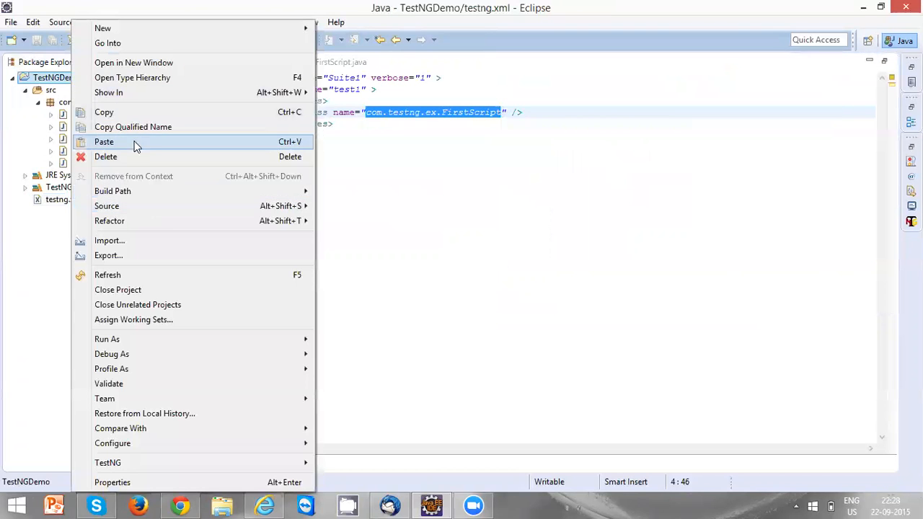
mouse_move(107, 274)
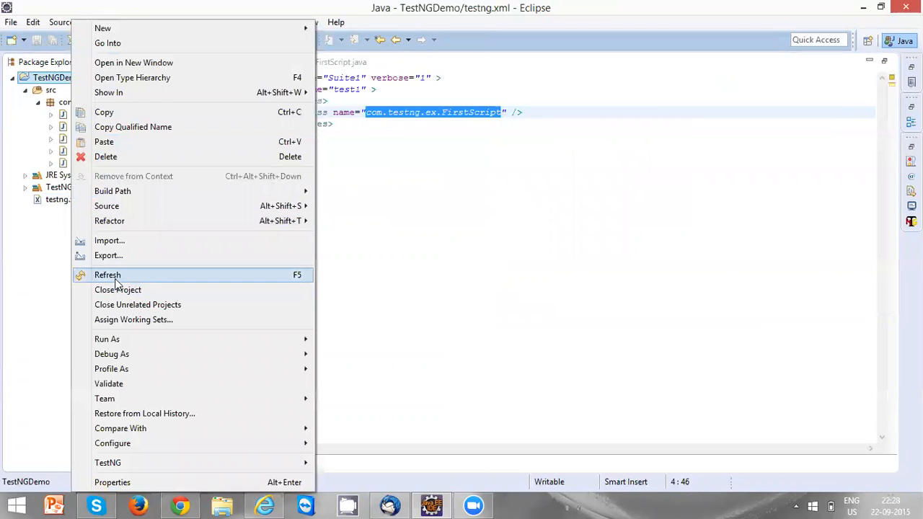
left_click(106, 274)
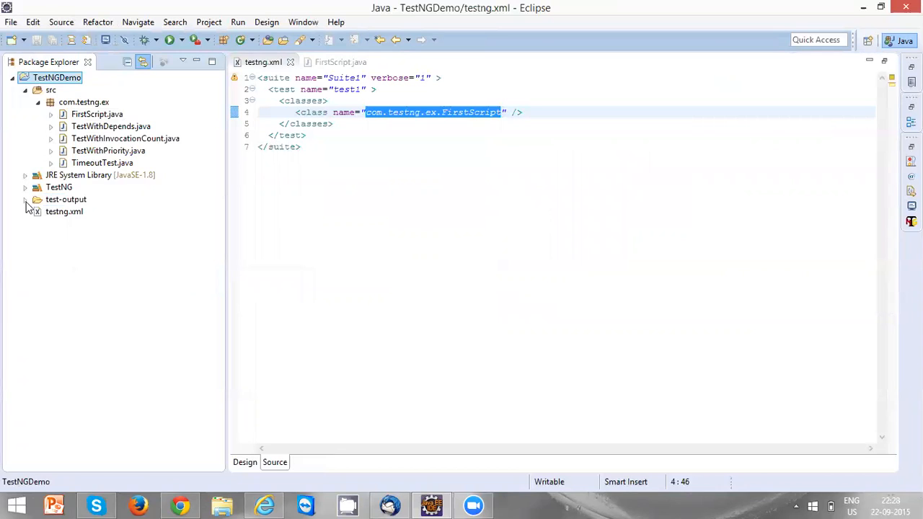
left_click(26, 199)
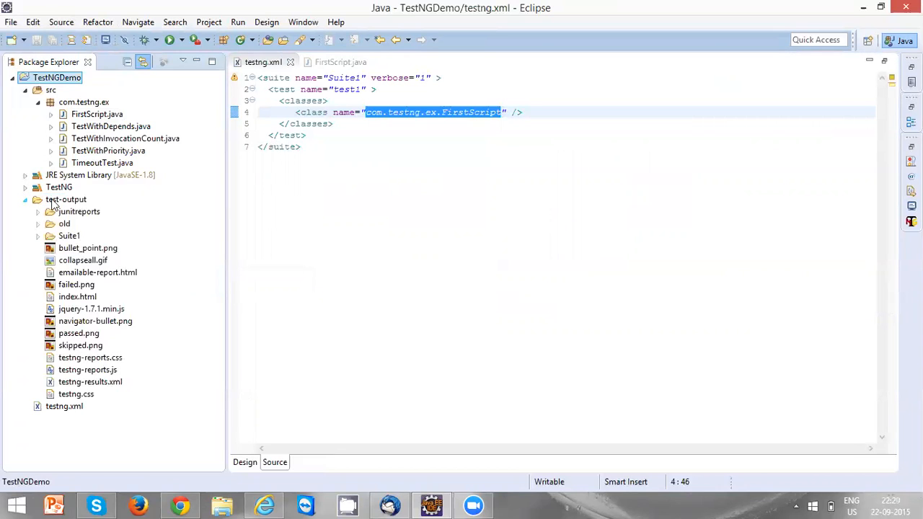
left_click(78, 297)
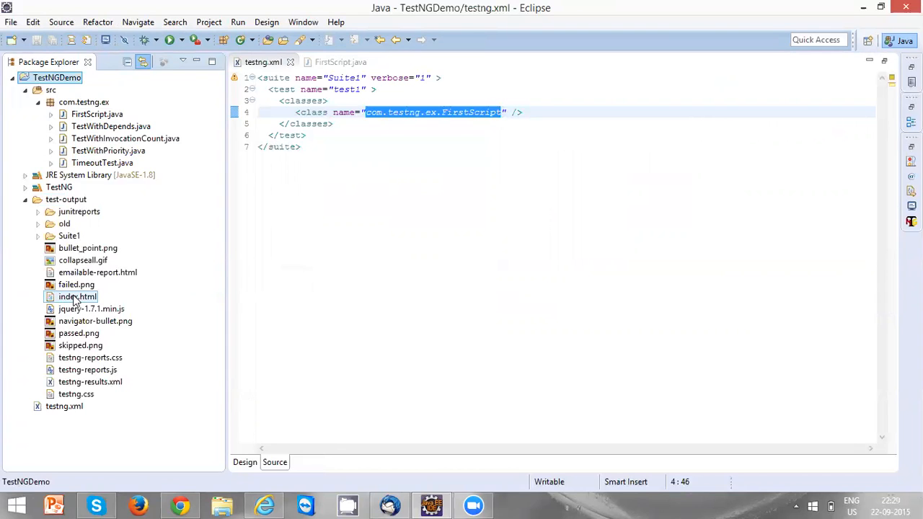
Bring up the context actions for index.html in test-output to open it with the web browser
right_click(76, 298)
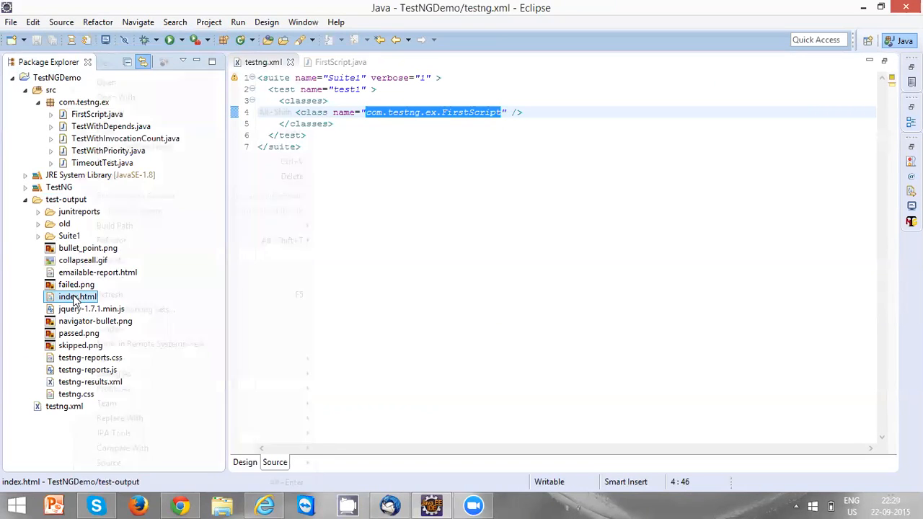
right_click(76, 297)
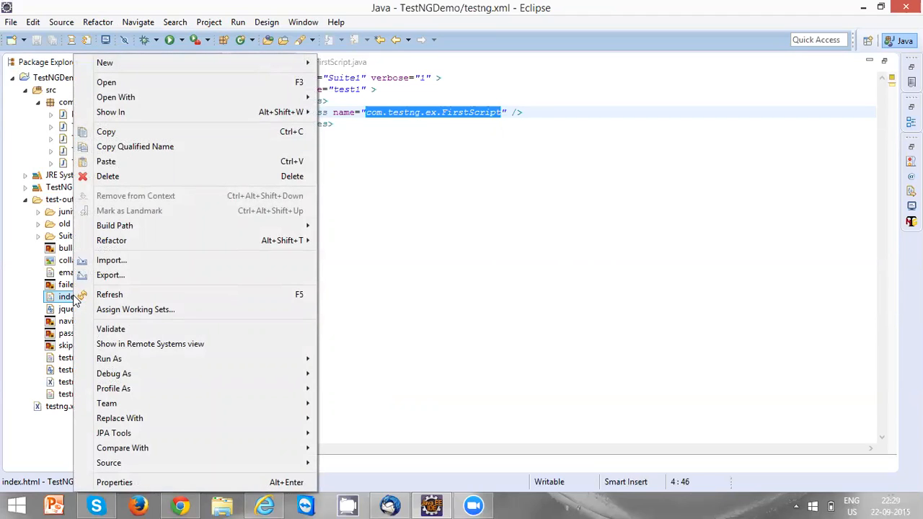
mouse_move(107, 161)
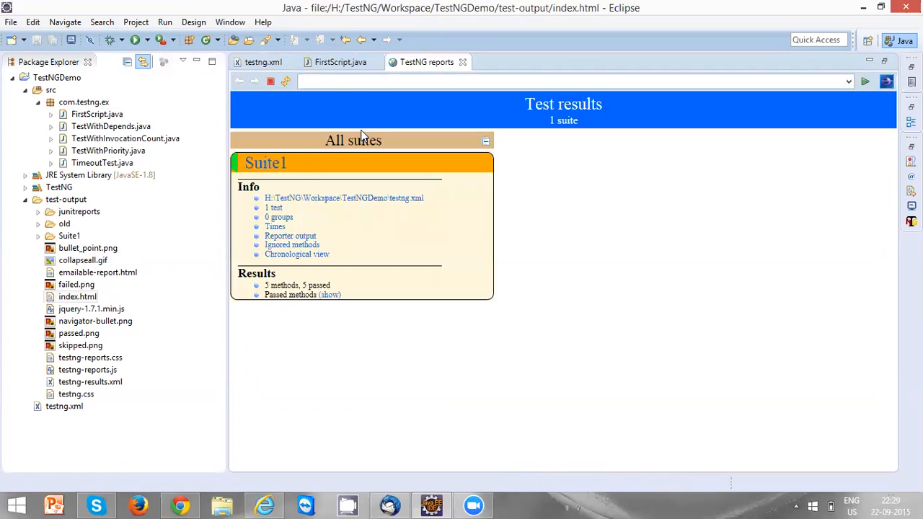
mouse_move(272, 292)
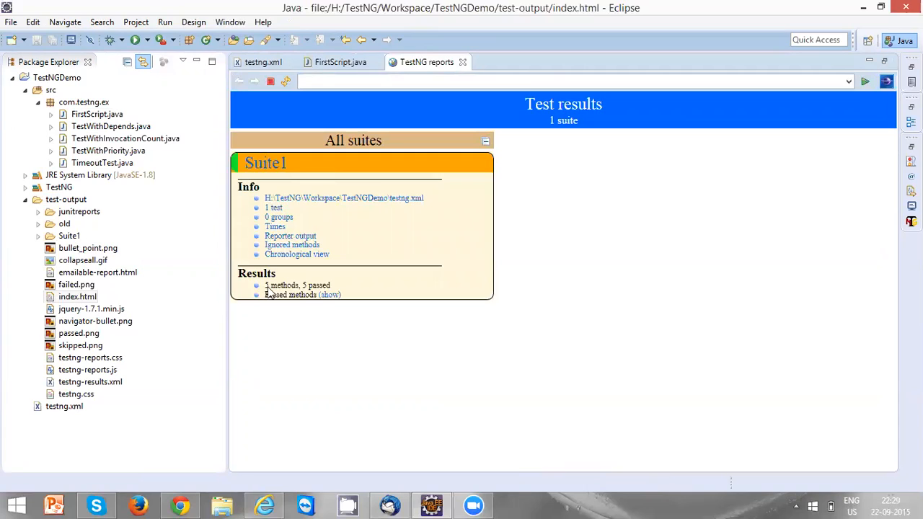